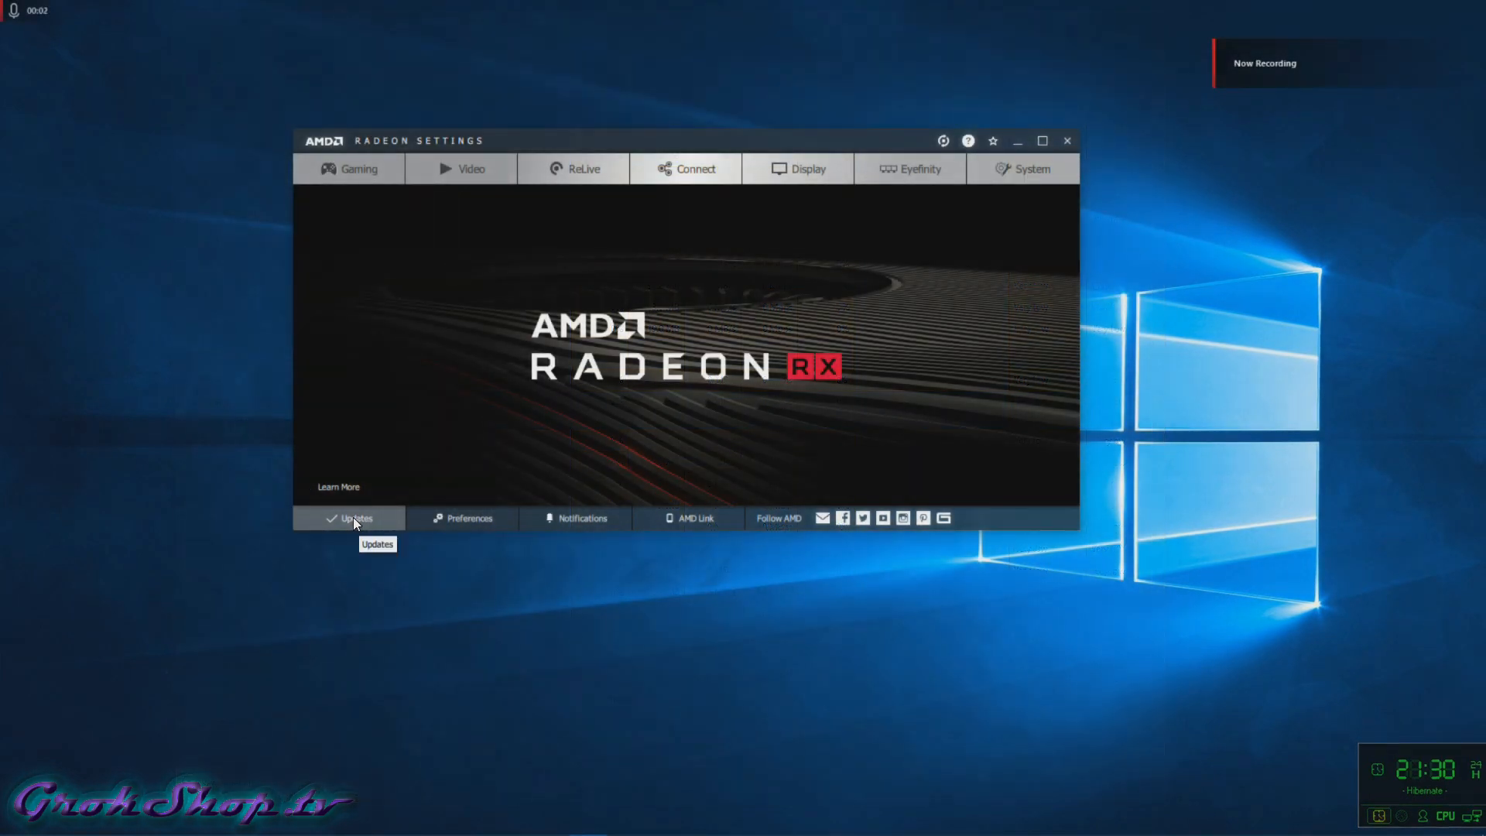
Step: Launch a custom upgrade to Radeon Software 19.9.2 from the Updates page
click(355, 519)
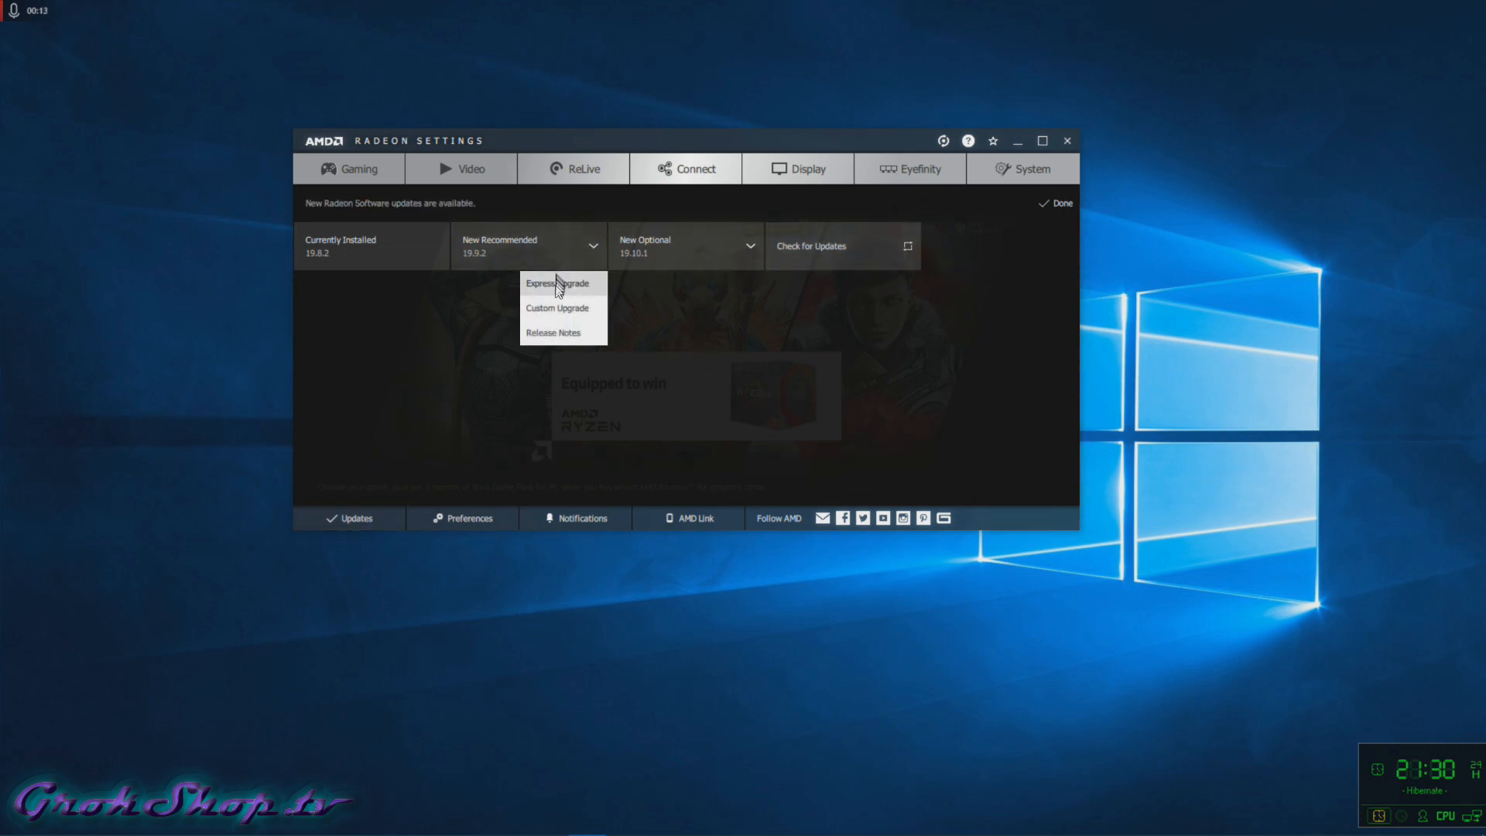
click(556, 283)
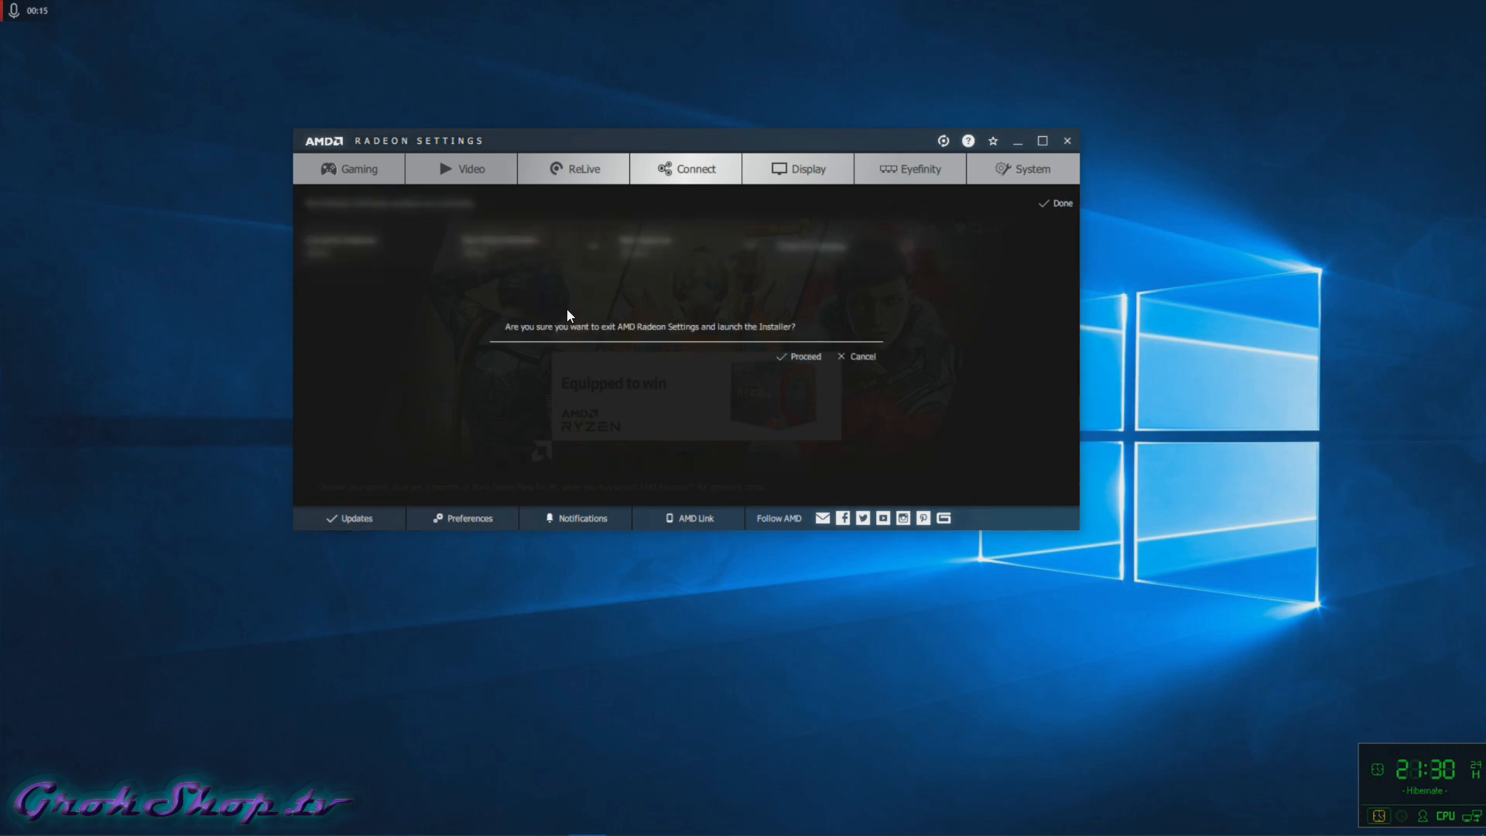
mouse_move(759, 388)
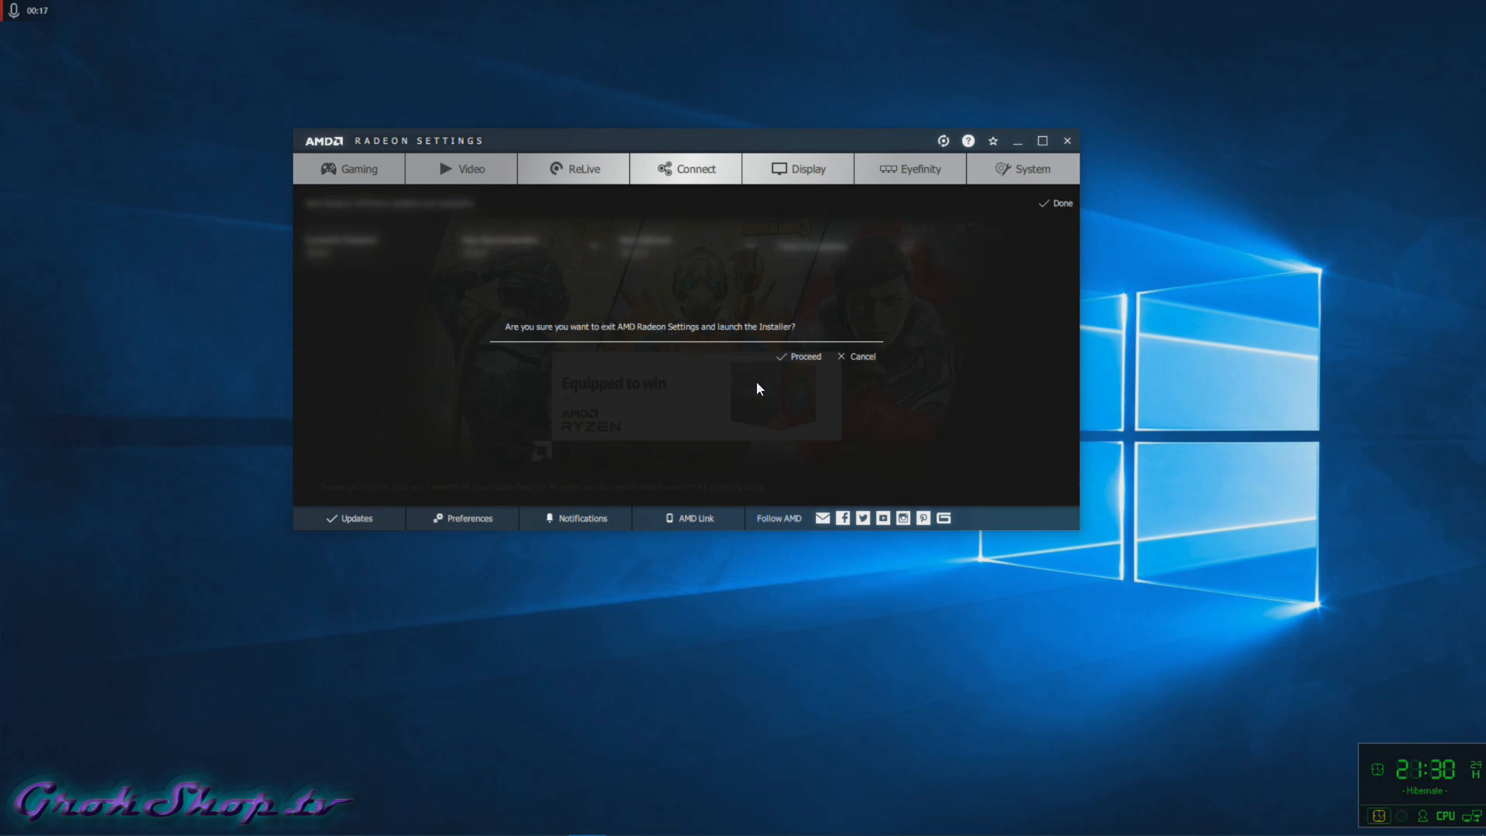
click(803, 356)
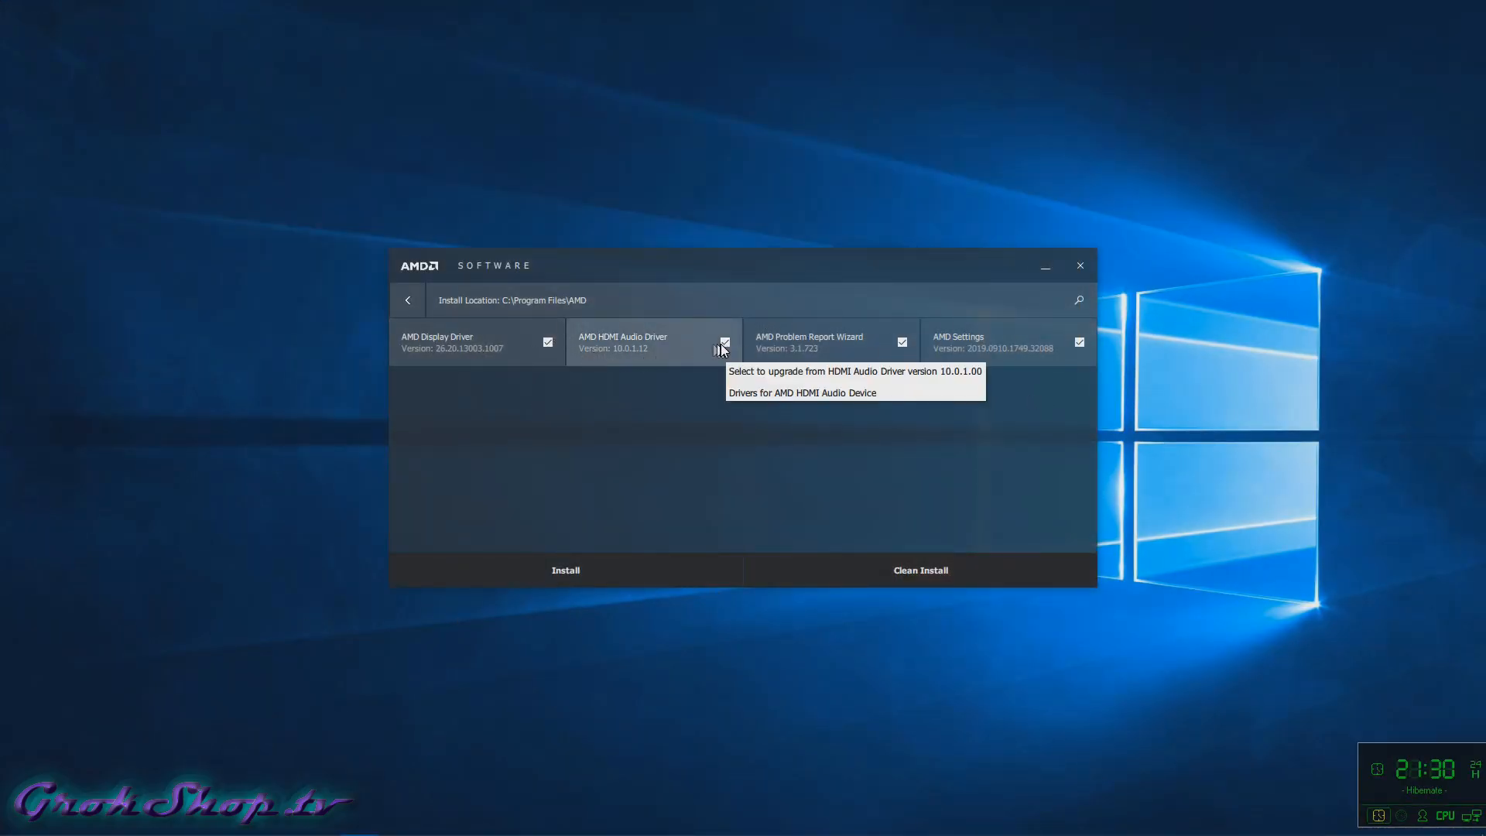
Step: Deselect the AMD HDMI Audio Driver and Problem Report Wizard components in the installer
click(724, 342)
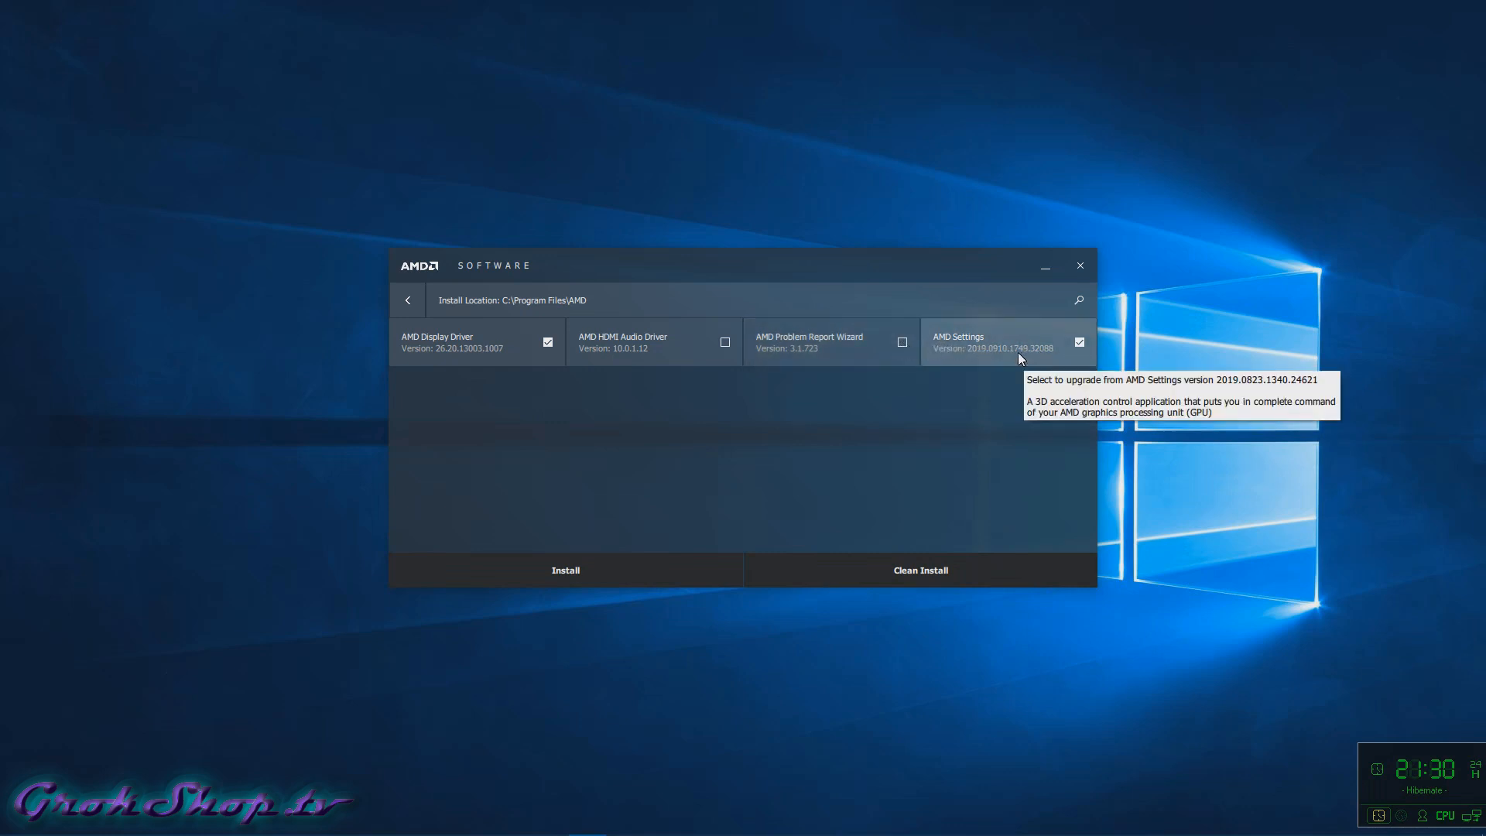
mouse_move(864, 535)
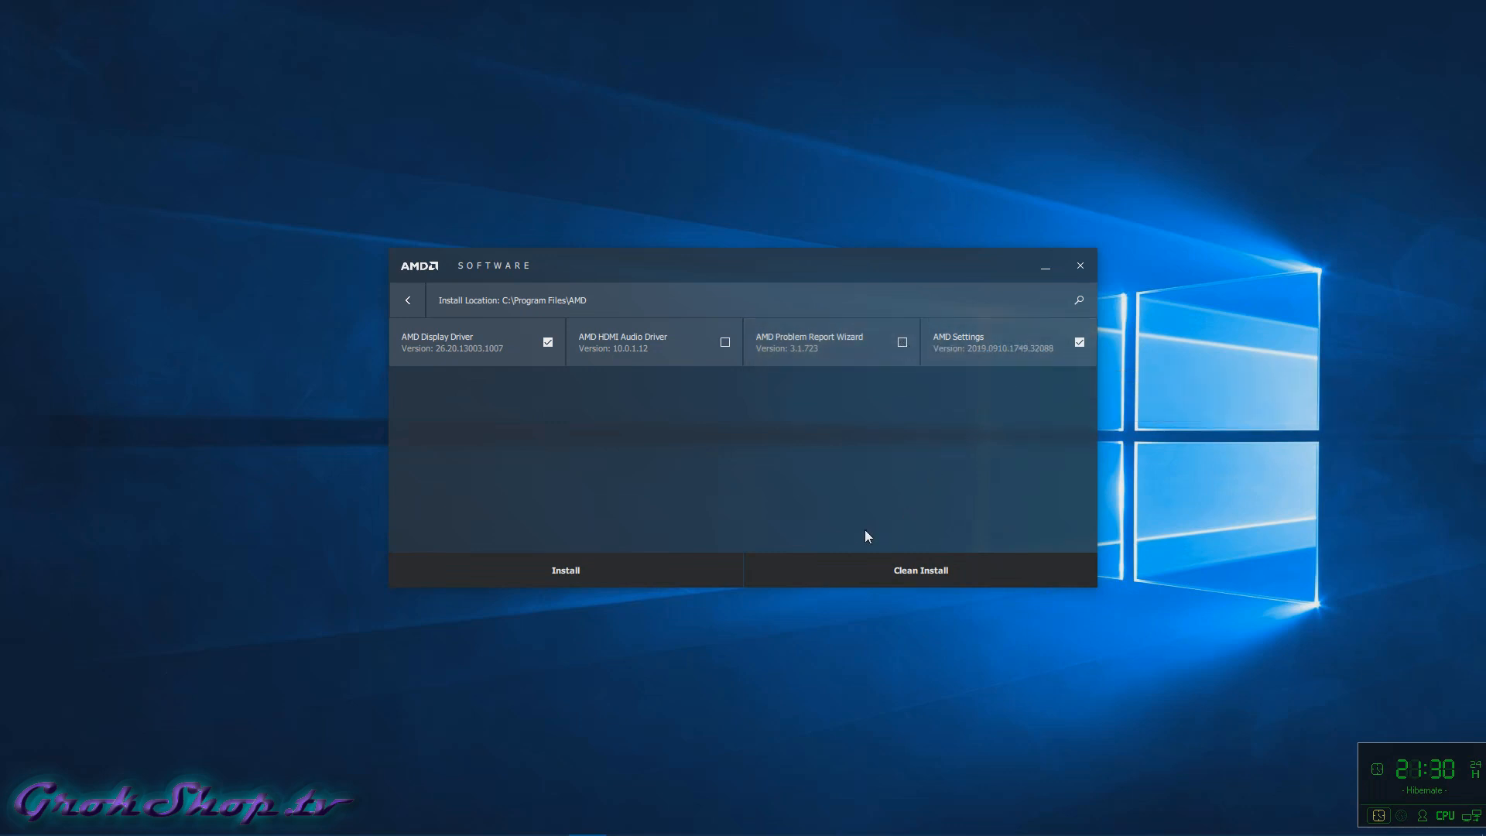
click(565, 570)
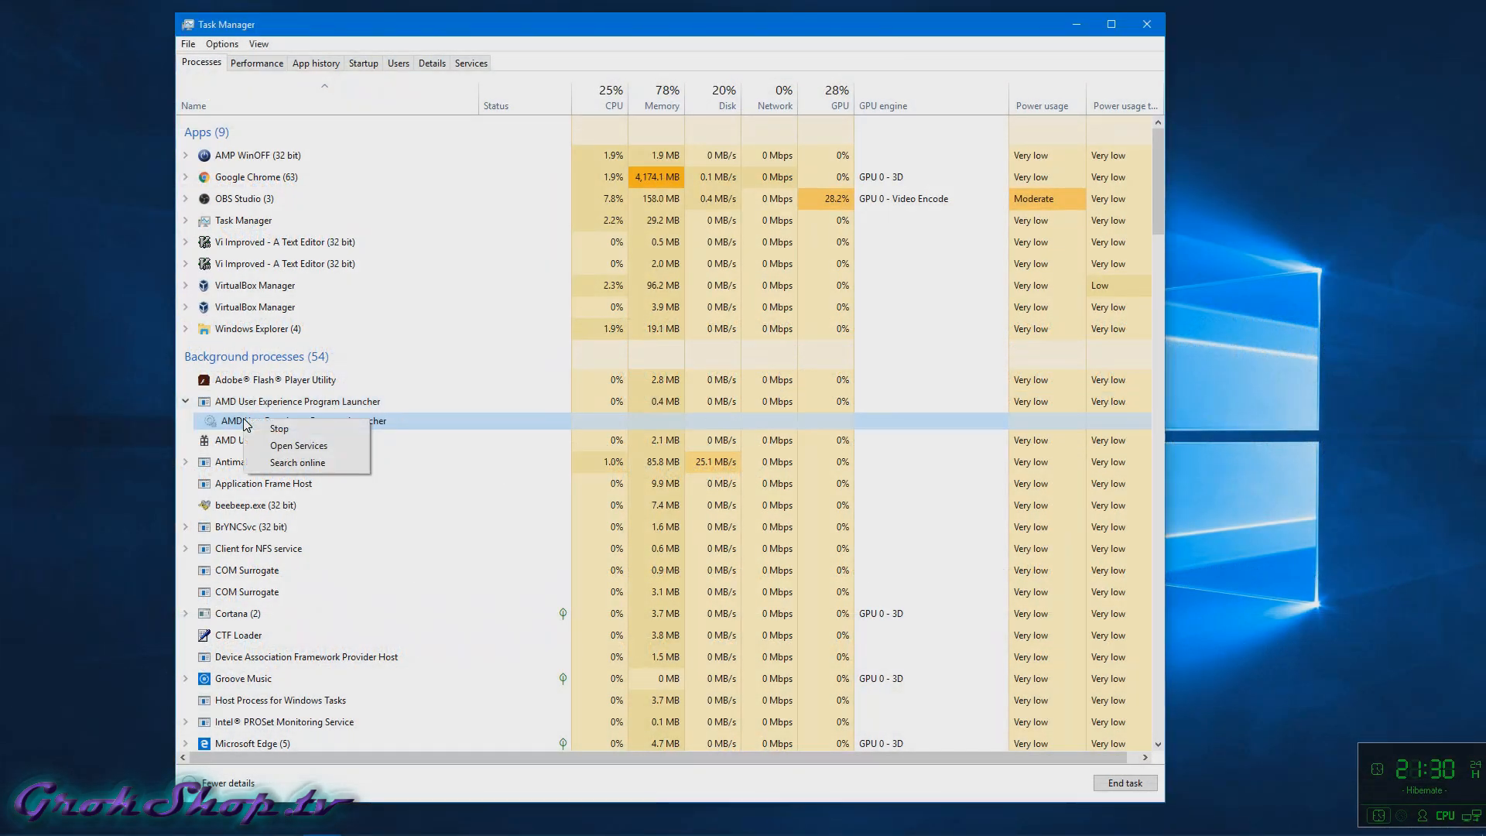
Step: Open the AMD User Experience Program Launcher service properties from the launcher process in Services
click(299, 446)
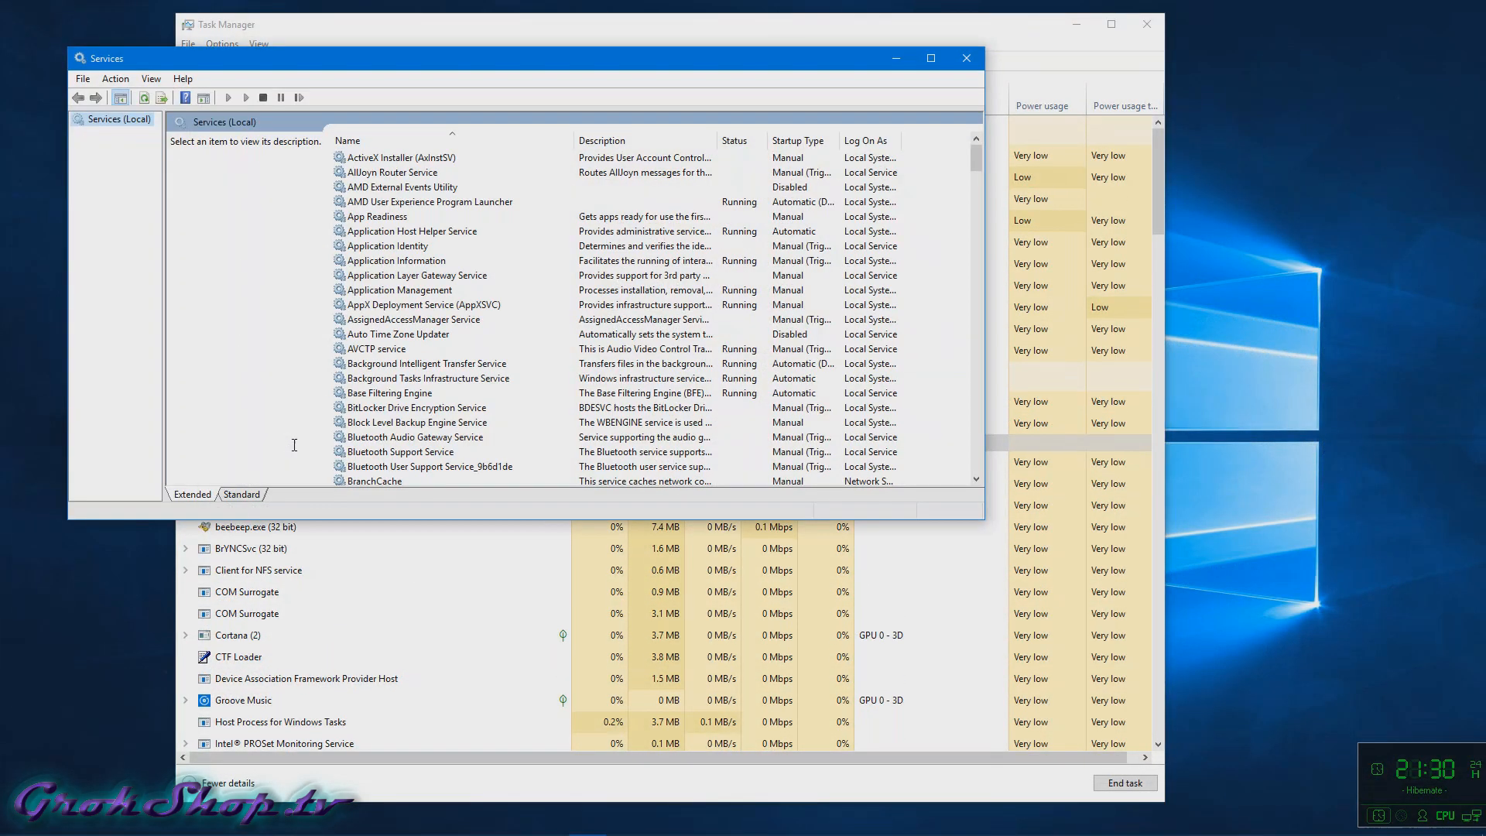
click(429, 202)
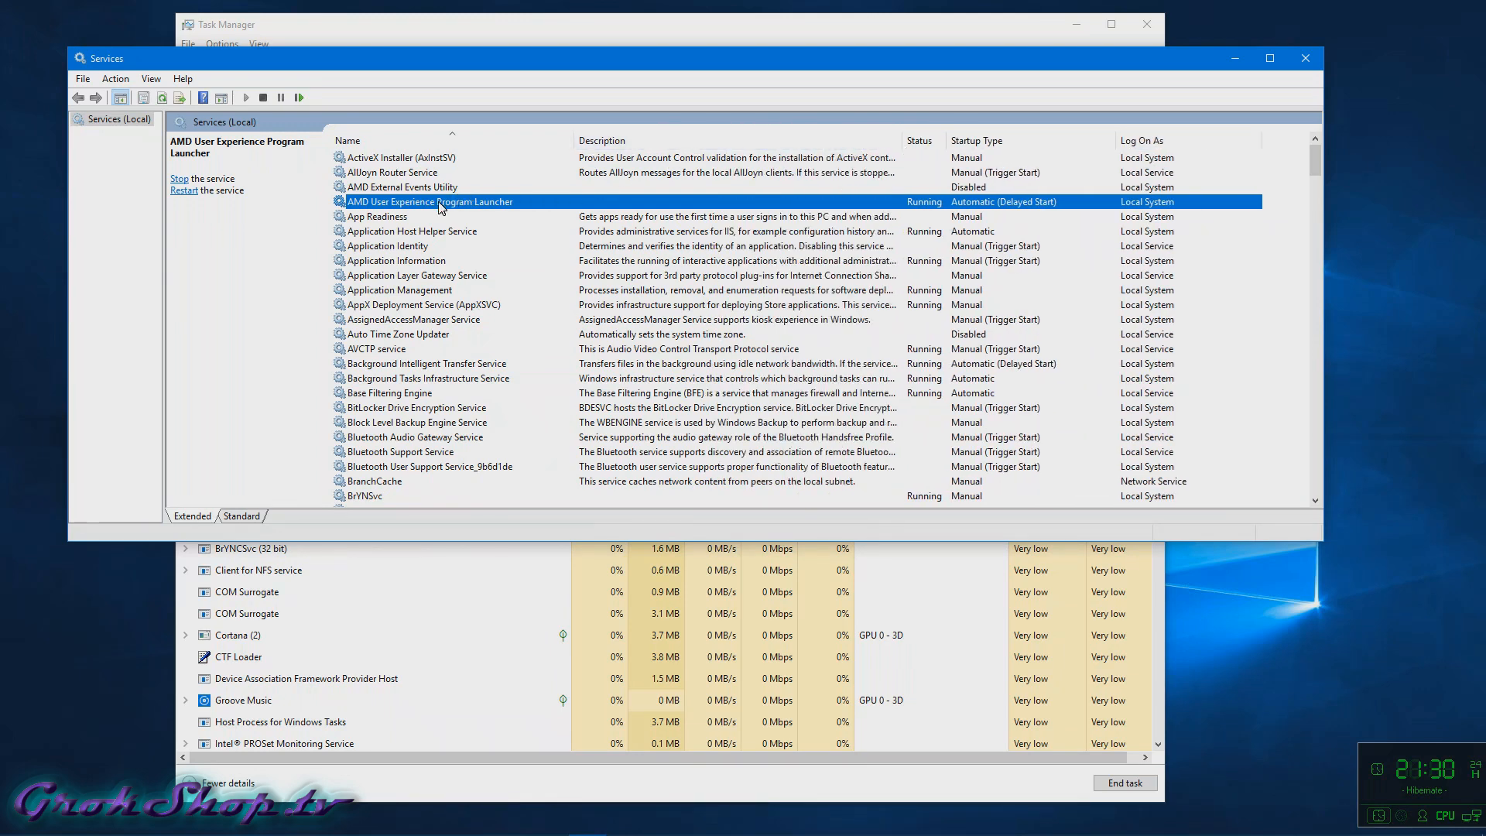
double_click(429, 202)
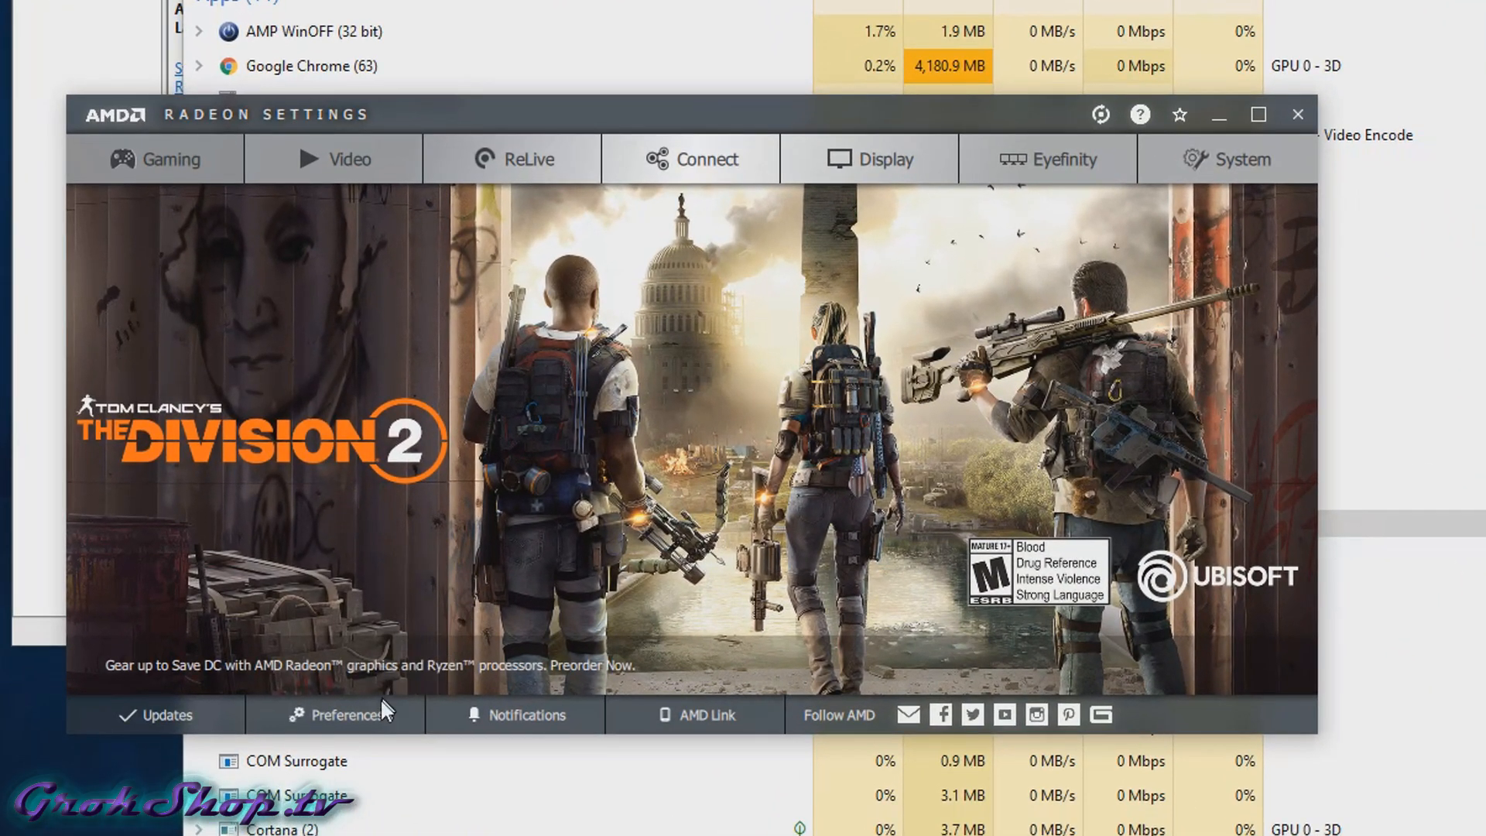
Step: Choose Leave for the AMD User Experience Program in Preferences and confirm with Yes
click(334, 714)
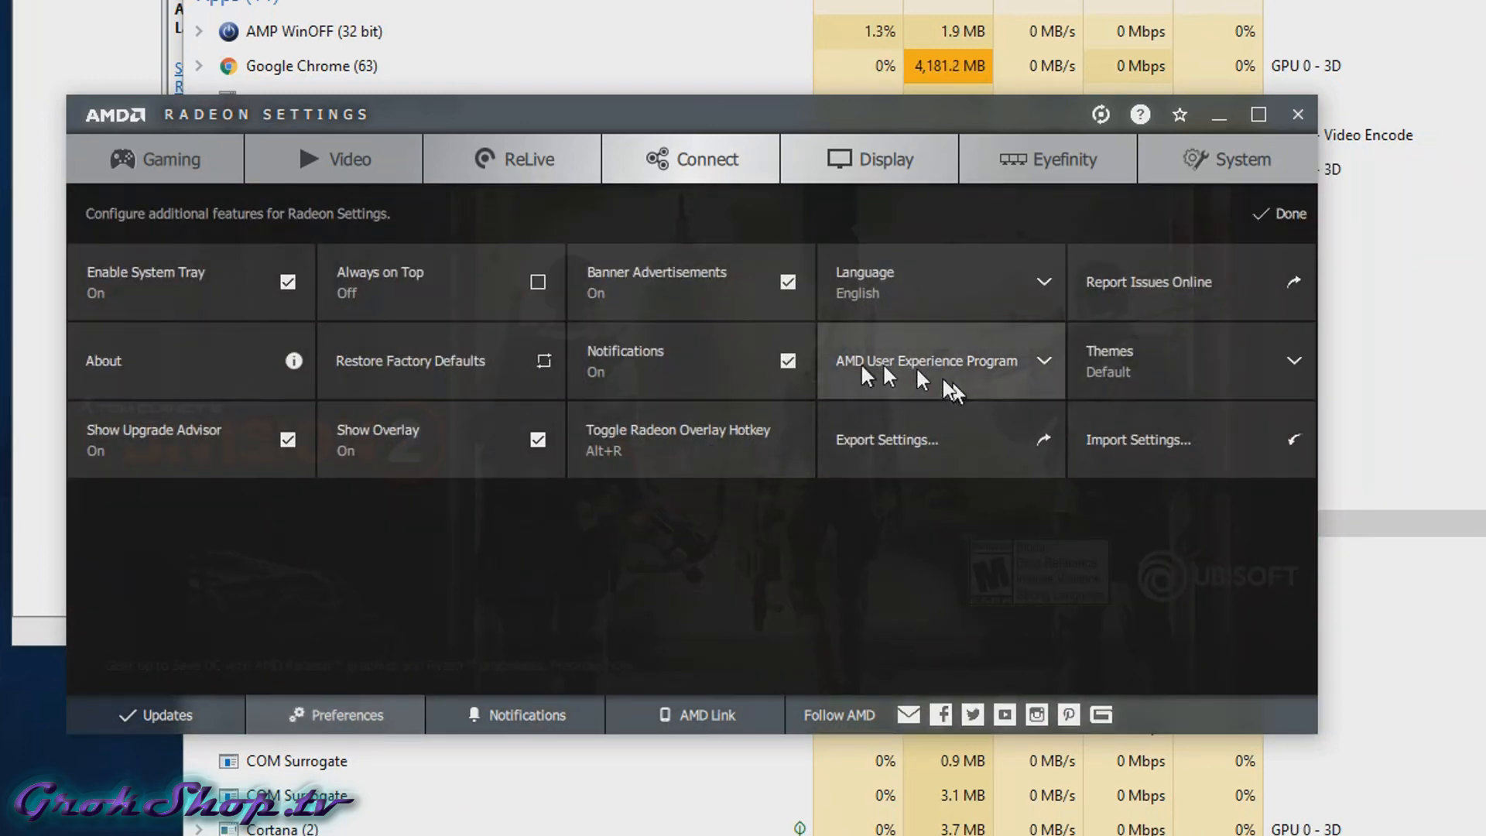
mouse_move(1033, 368)
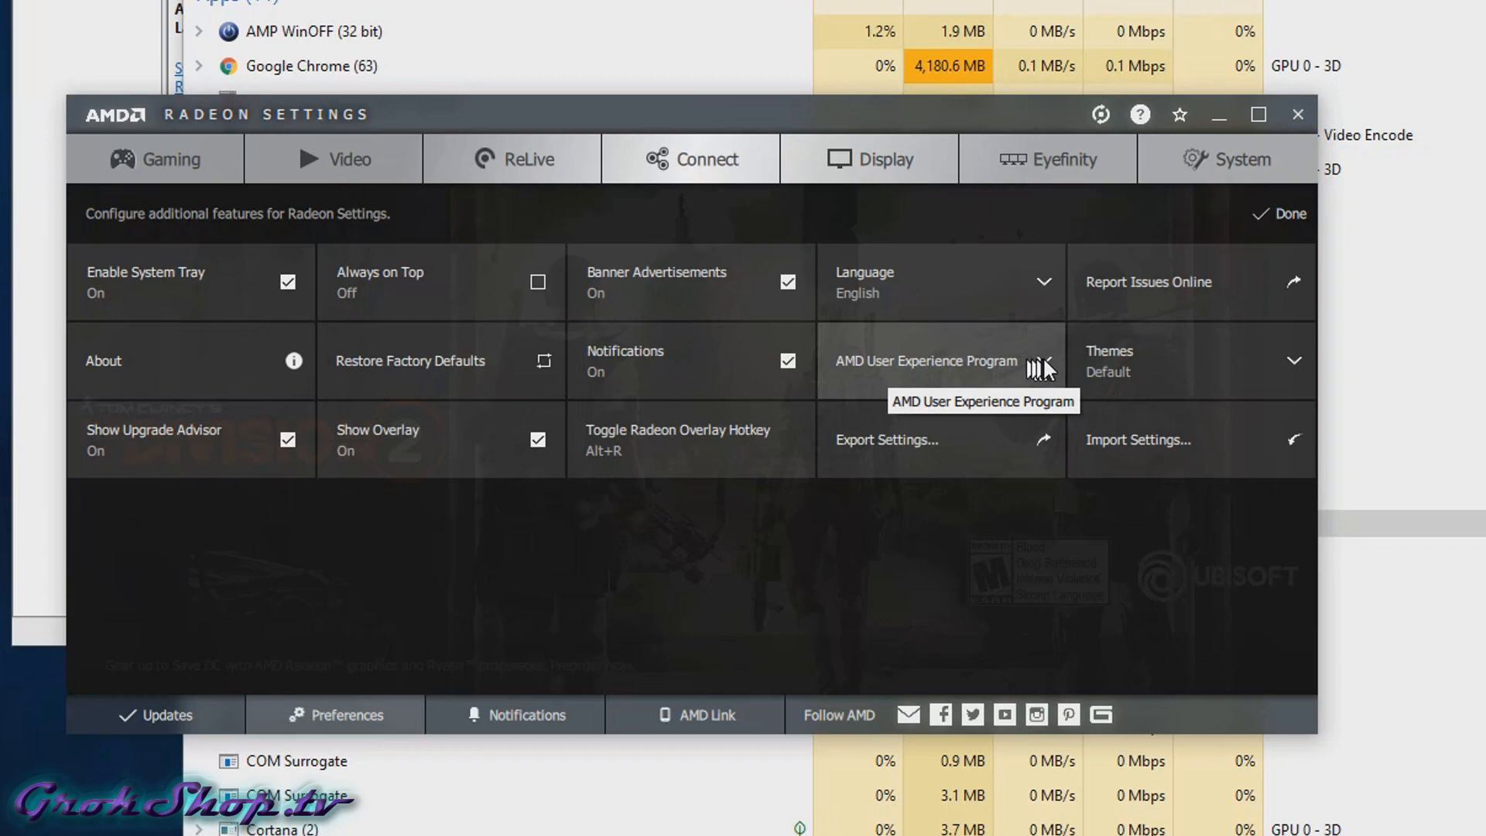
click(1040, 367)
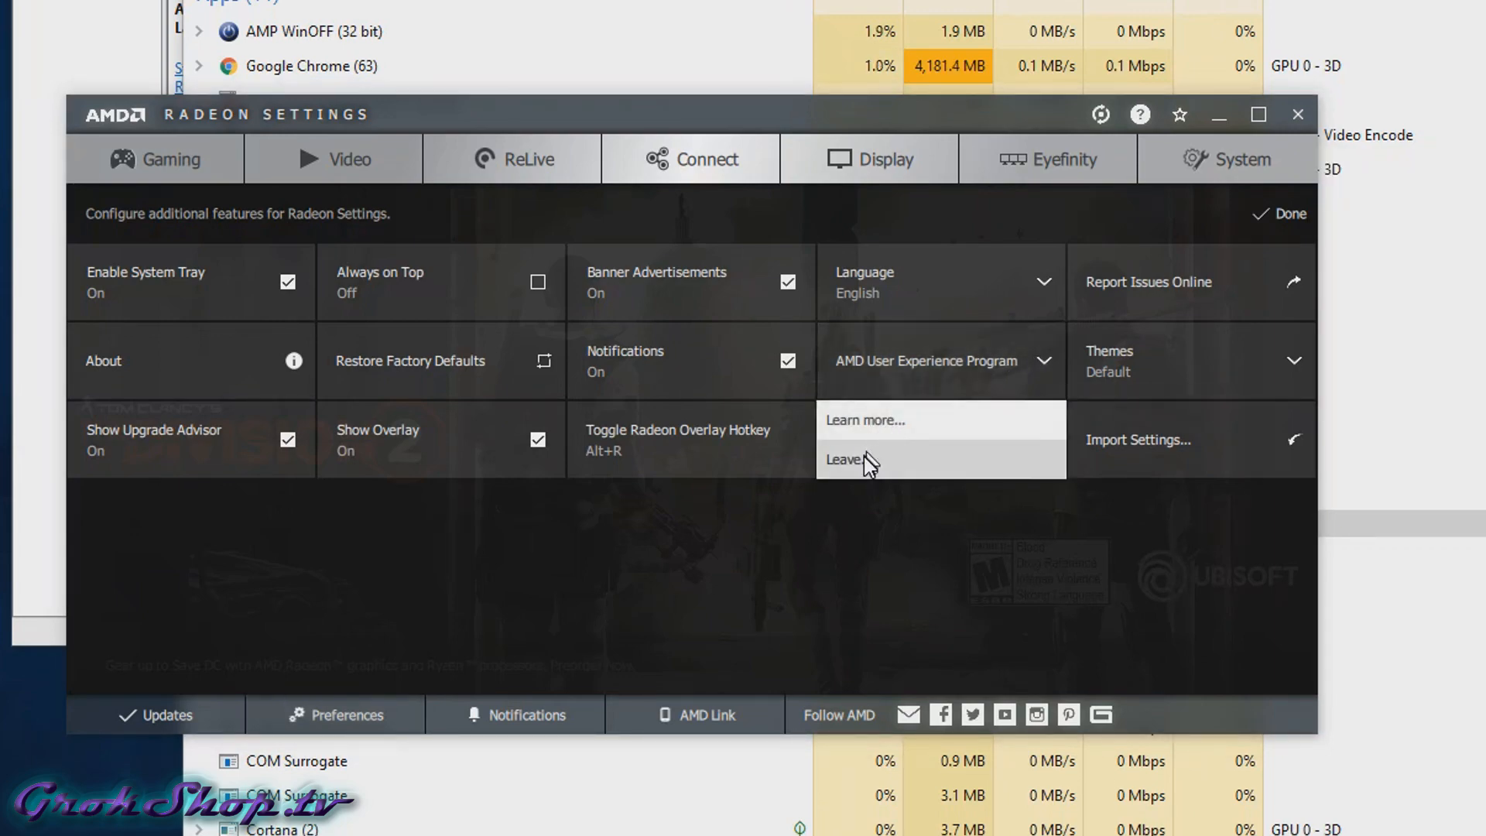
click(843, 460)
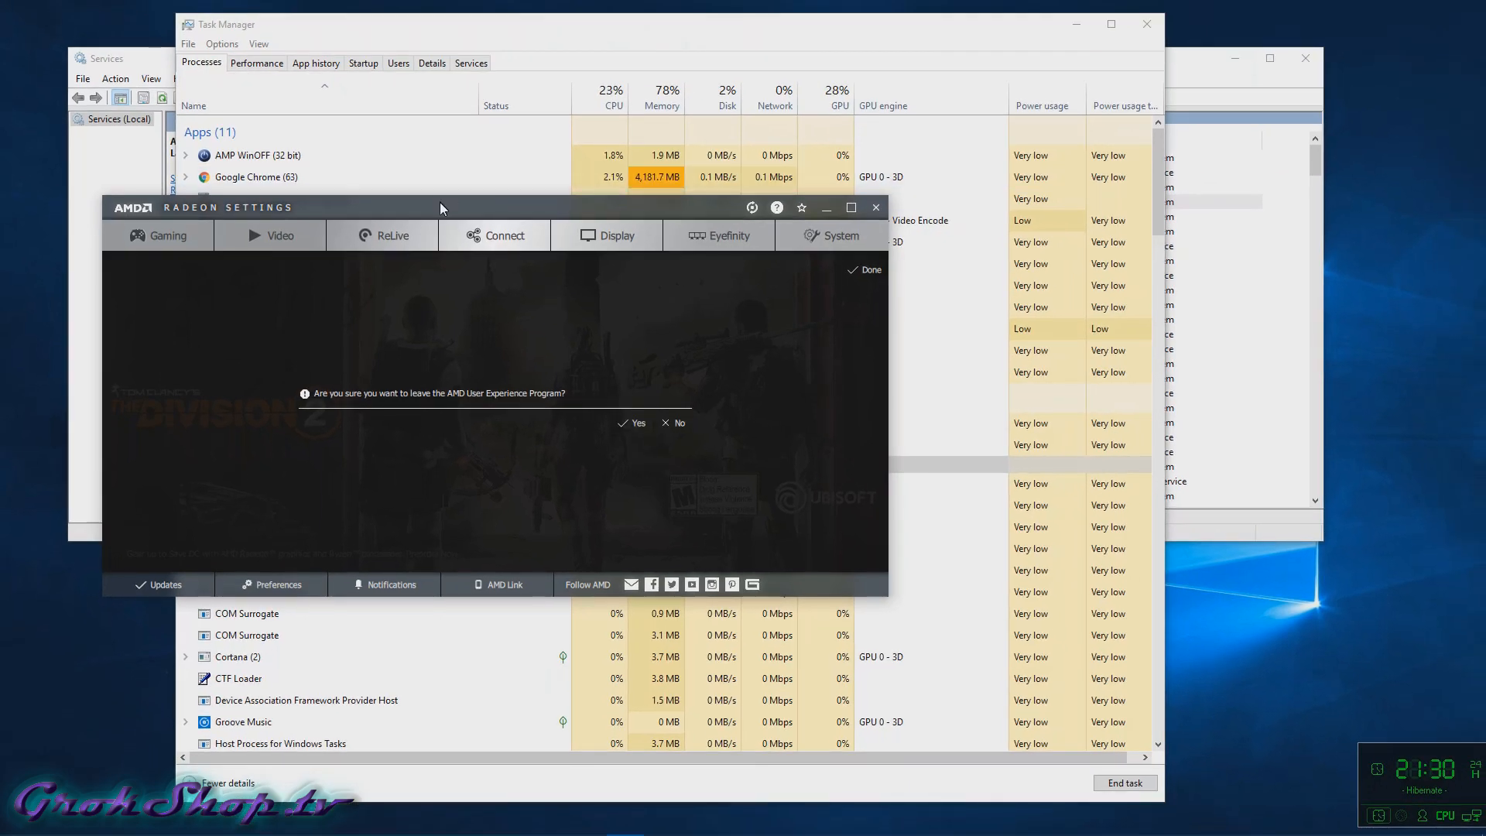
click(672, 422)
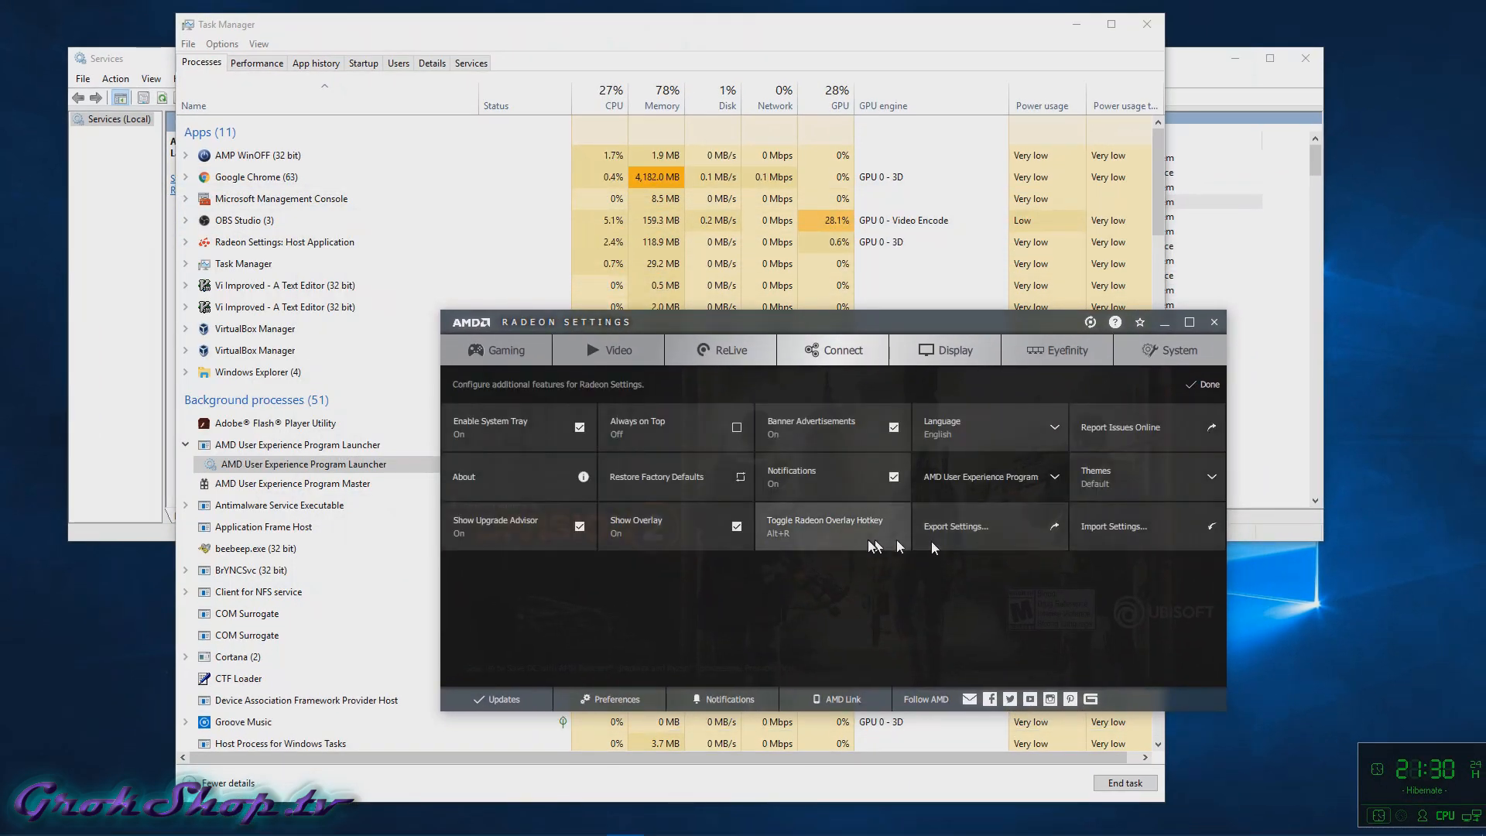
mouse_move(626, 520)
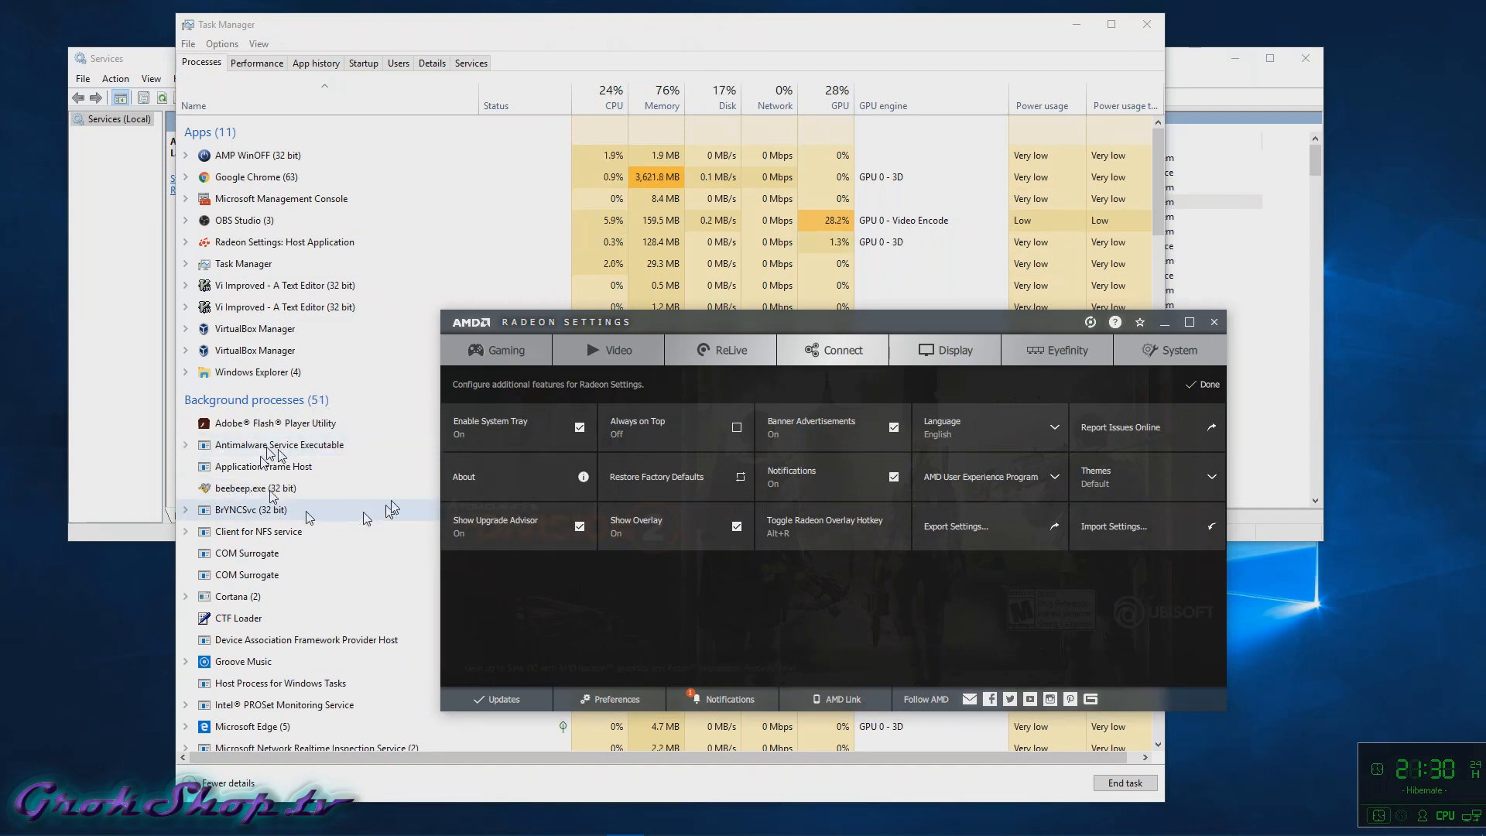
Step: Refresh Services to verify the launcher service is gone, then close Services and Radeon Settings
click(114, 58)
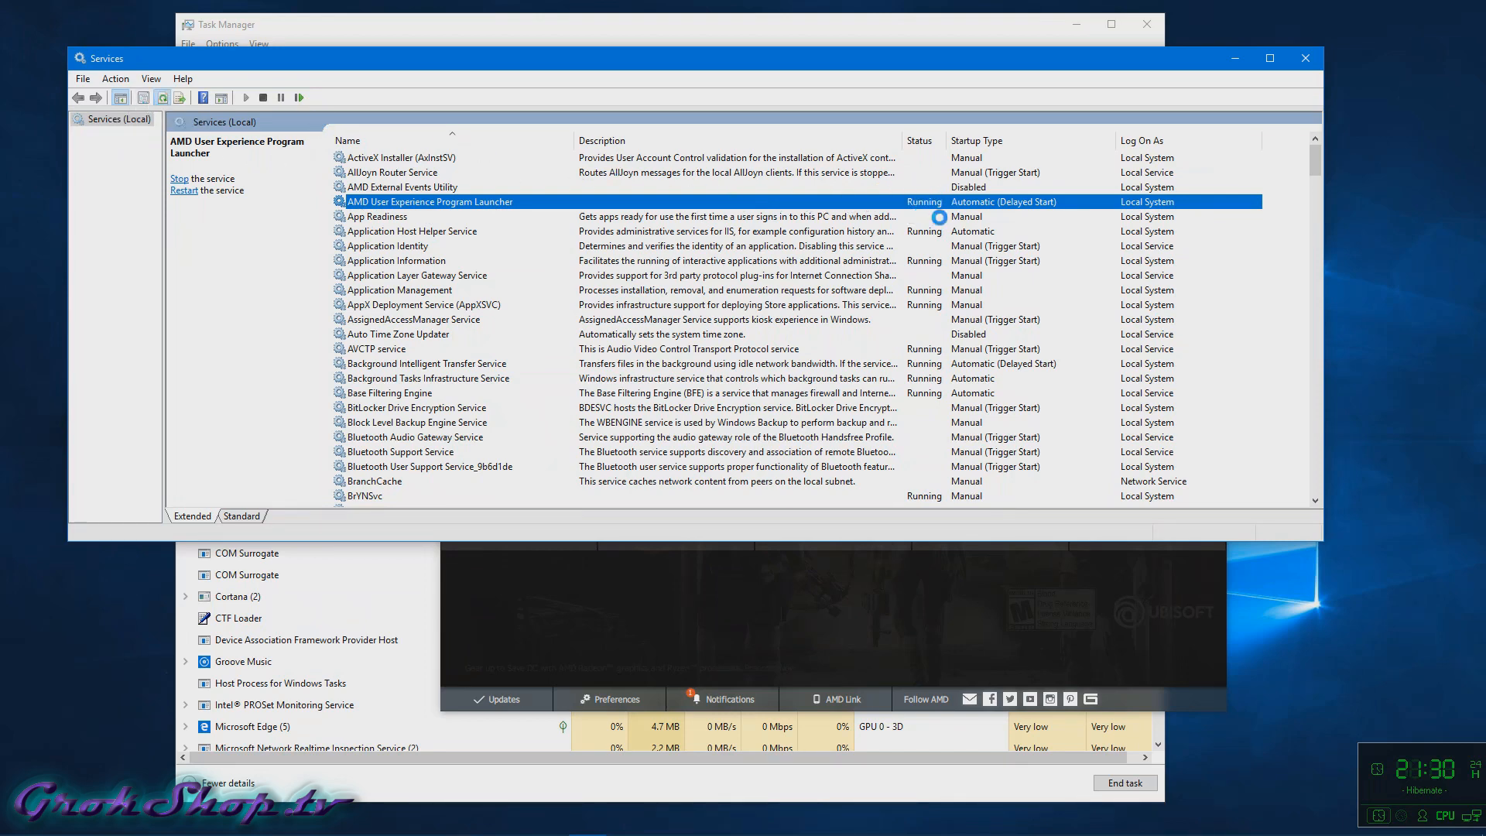
click(377, 201)
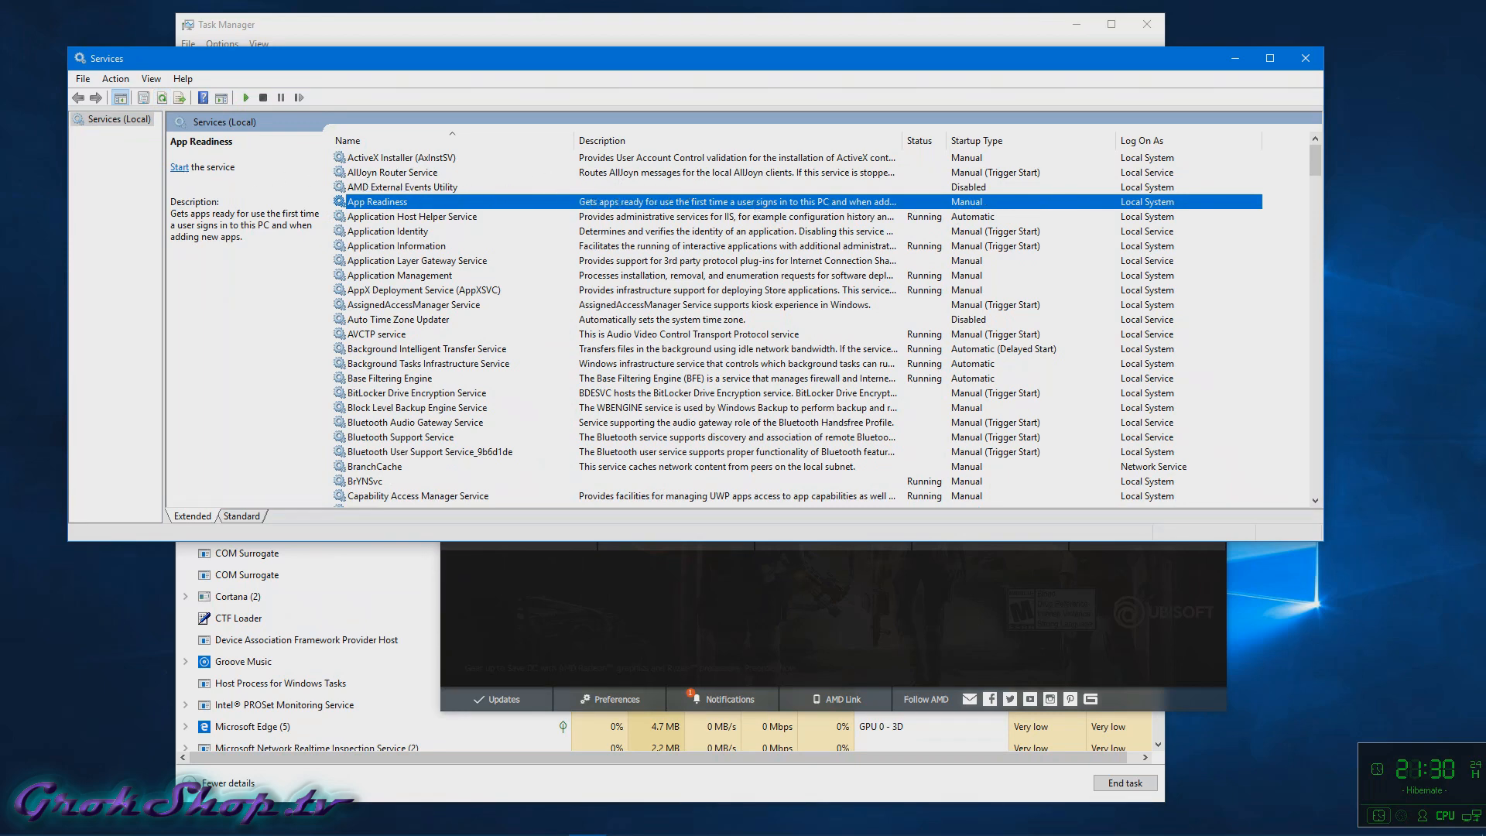
click(1305, 58)
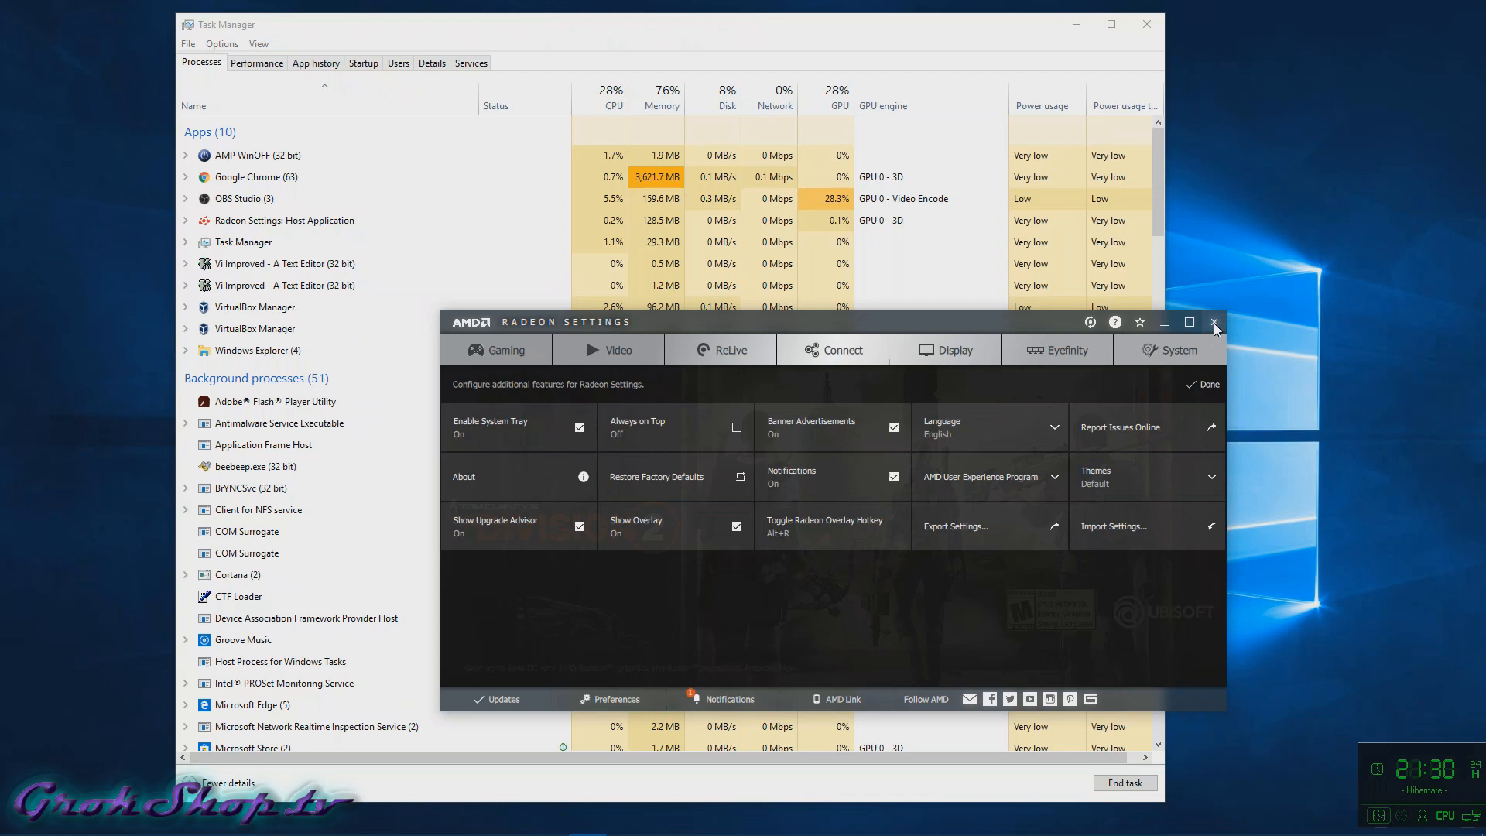
click(1216, 322)
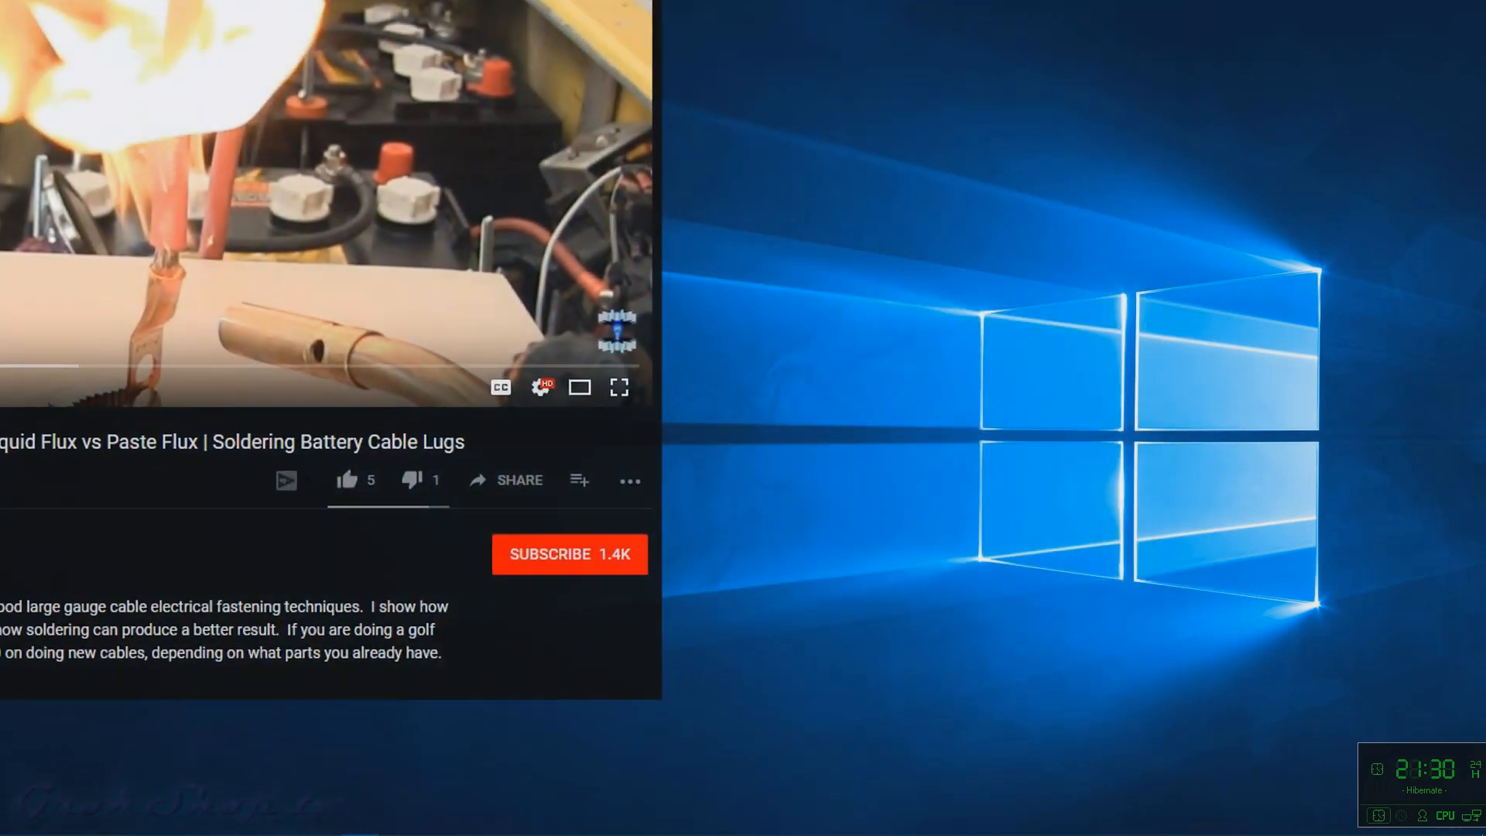